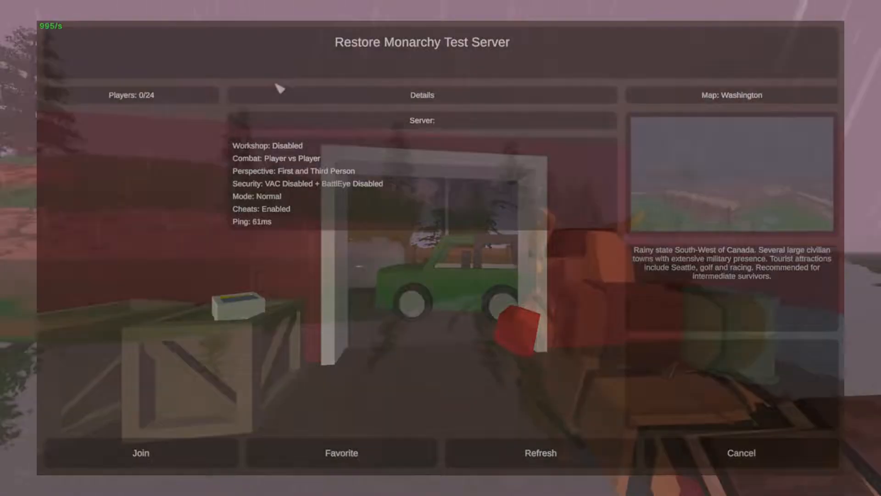
- Dismiss the Restore Monarchy Test Server details screen in Unturned
left_click(140, 453)
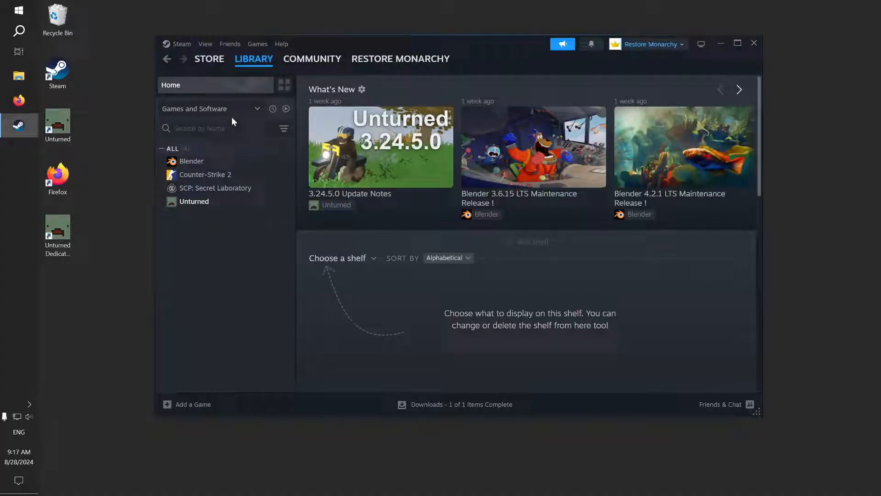
- Filter the Steam library to installed tools and select Unturned Dedicated Server
left_click(257, 109)
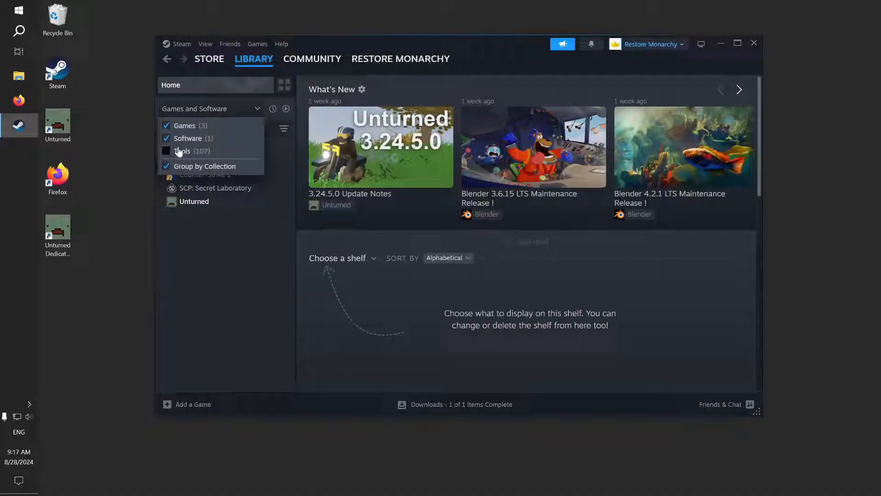
left_click(166, 151)
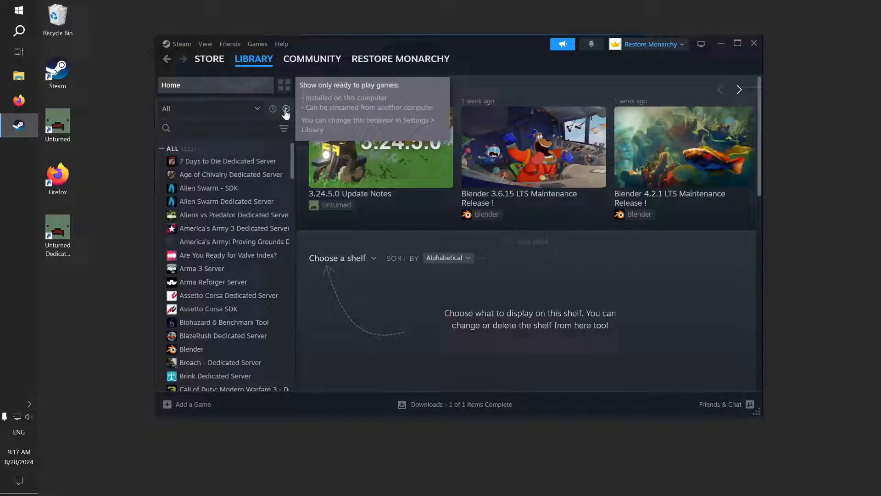
left_click(285, 108)
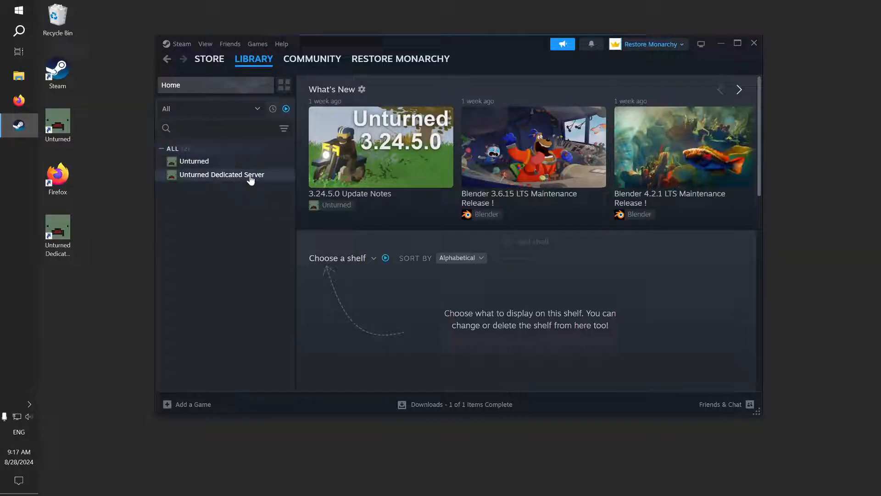
left_click(222, 175)
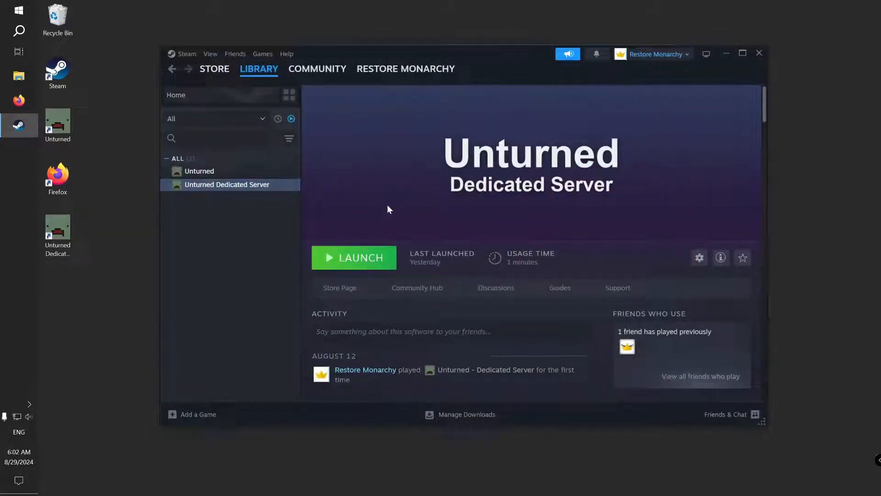
- Browse the dedicated server's local files via Manage, opening the U3DS folder
left_click(698, 257)
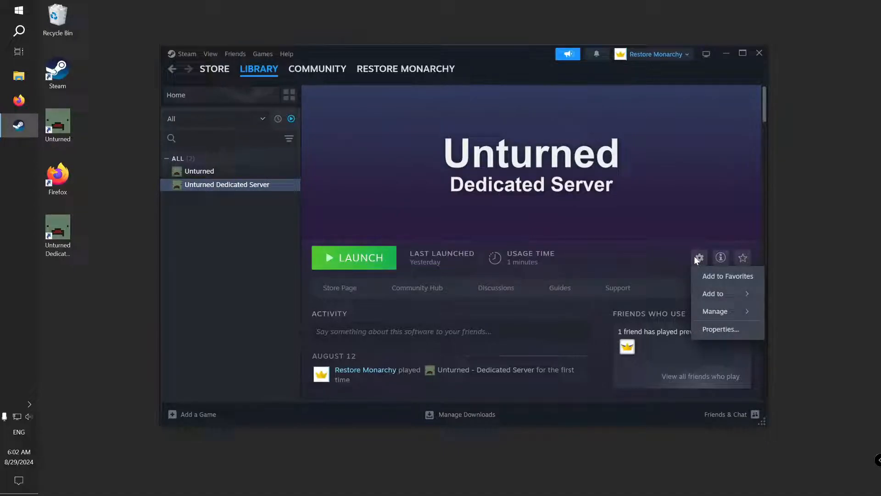
left_click(715, 311)
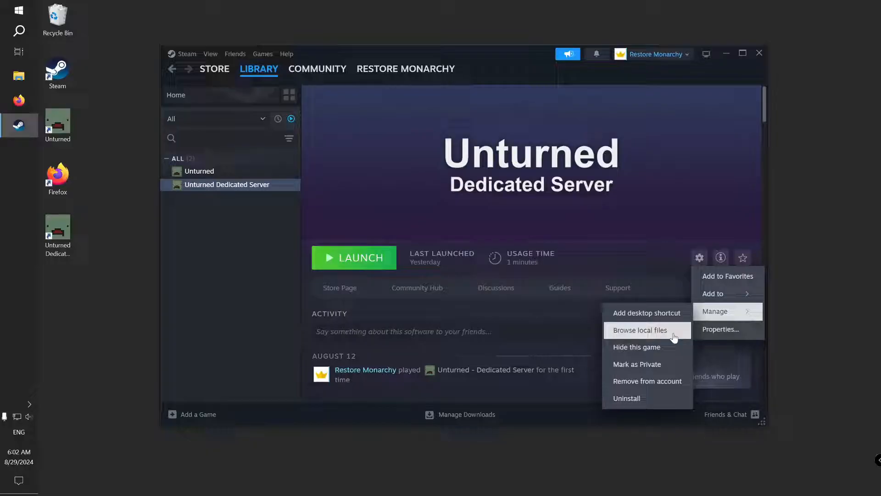
left_click(639, 330)
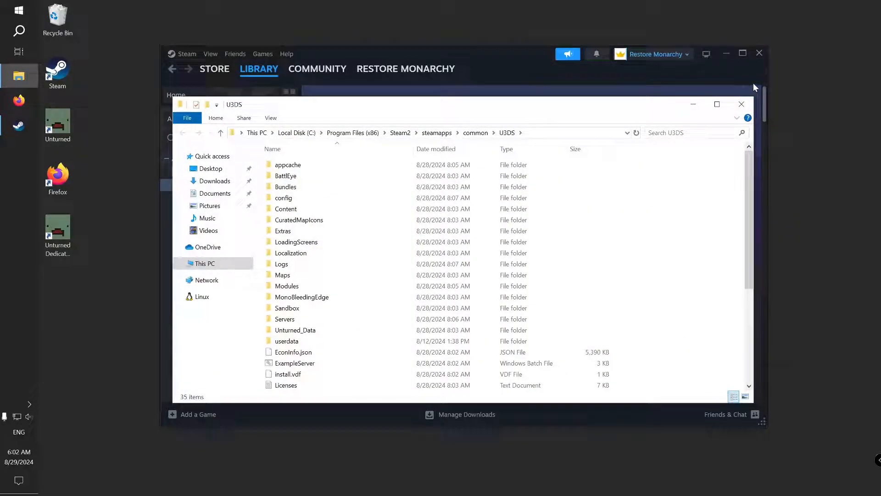
mouse_move(115, 492)
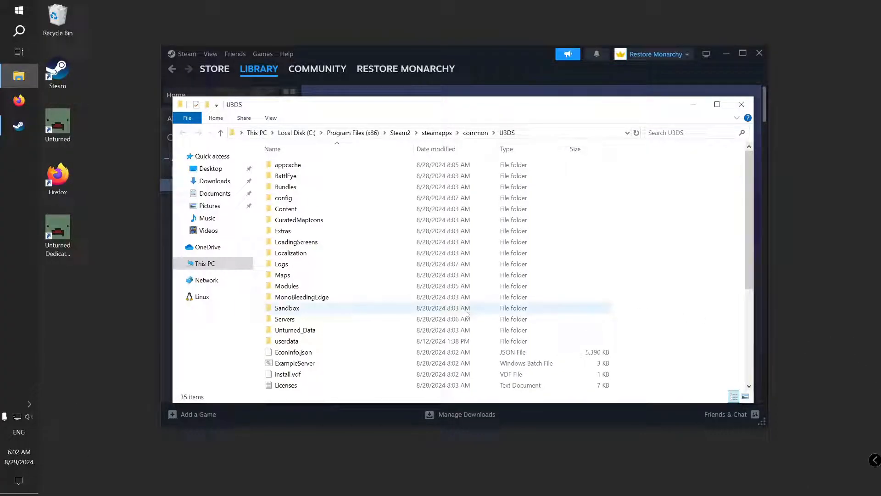
- Navigate Servers > Default > Server and open Commands.dat in Notepad
double_click(284, 318)
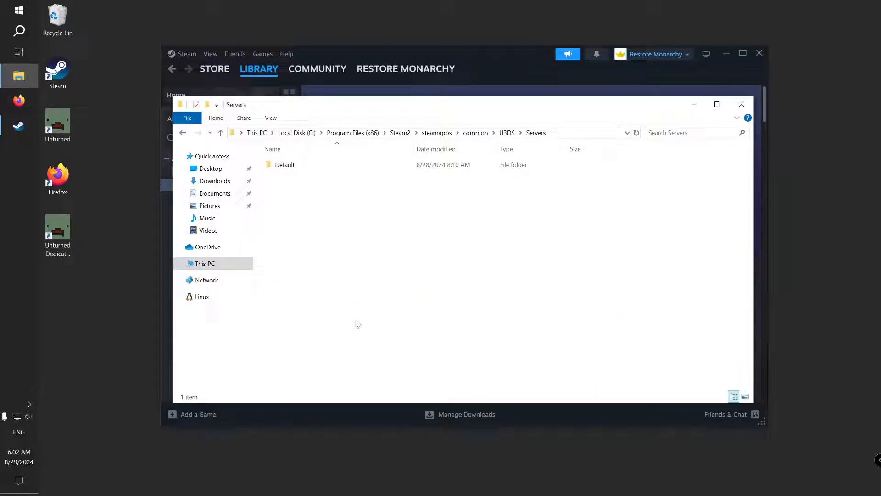
double_click(284, 165)
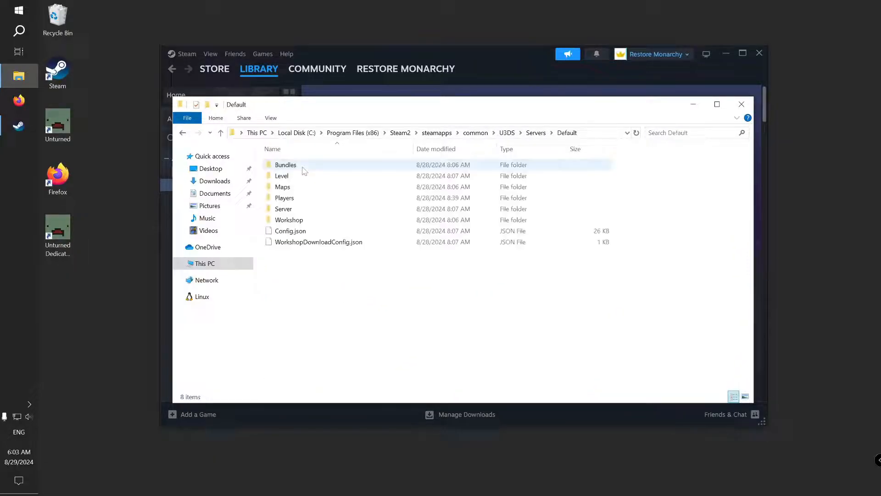
left_click(284, 208)
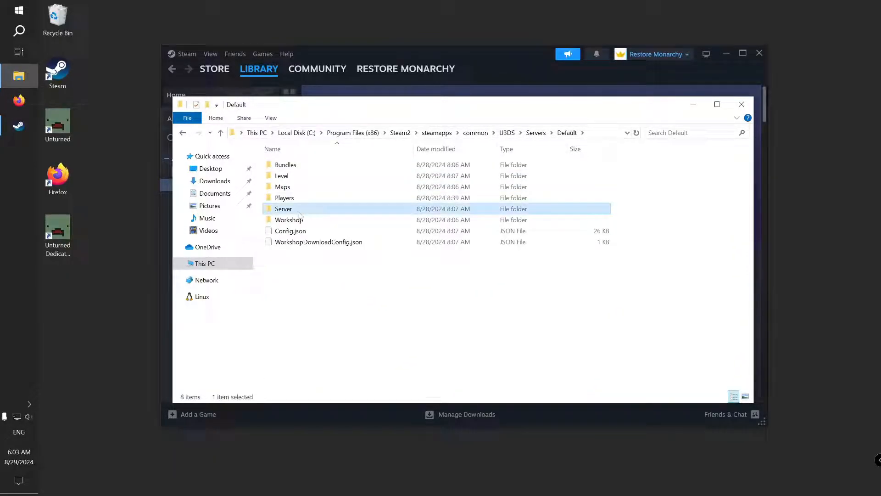
double_click(283, 209)
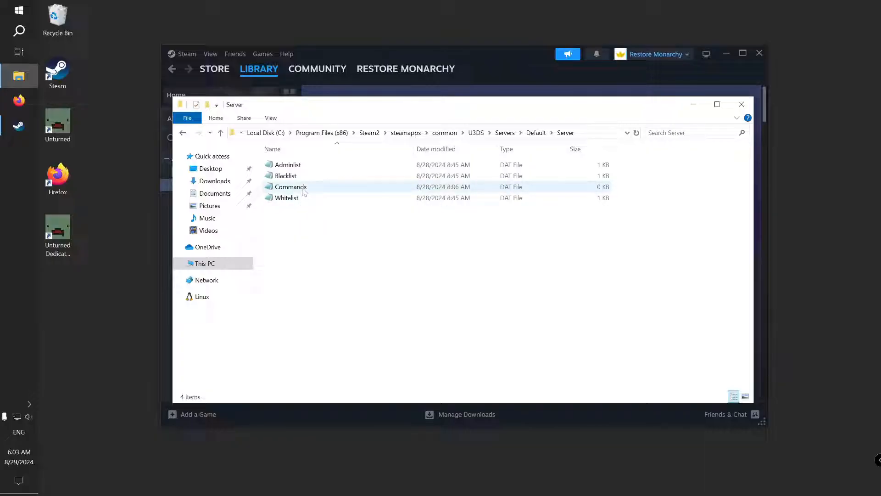
double_click(291, 186)
type("name")
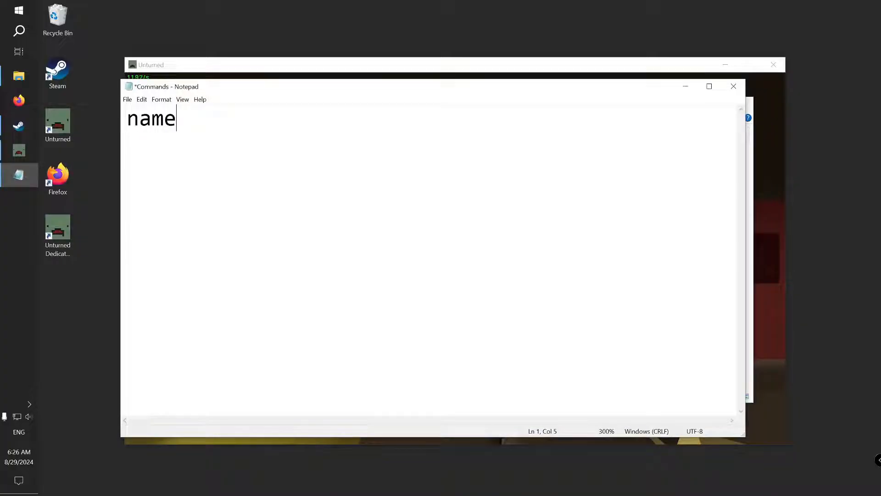
- Enter name Restore Monarchy Test Server and map Washington in Commands.dat
type("Restore")
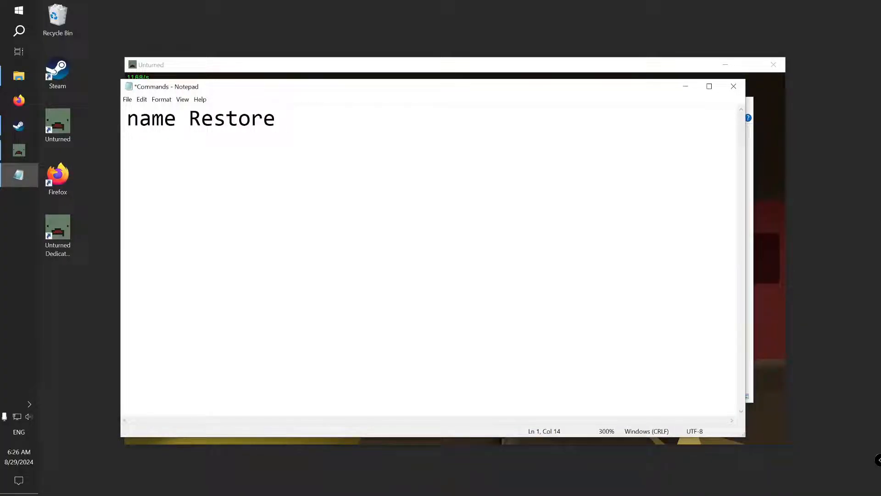
type("Monarchy Test Server")
type("map")
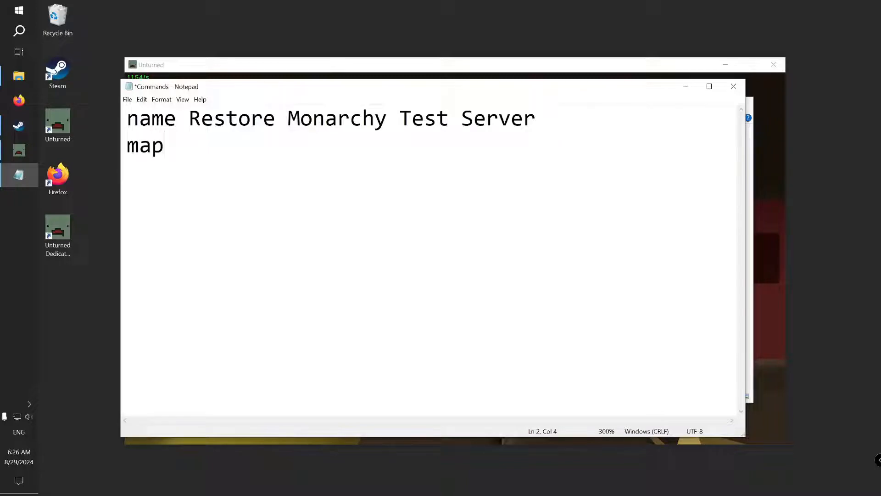
type("Washington")
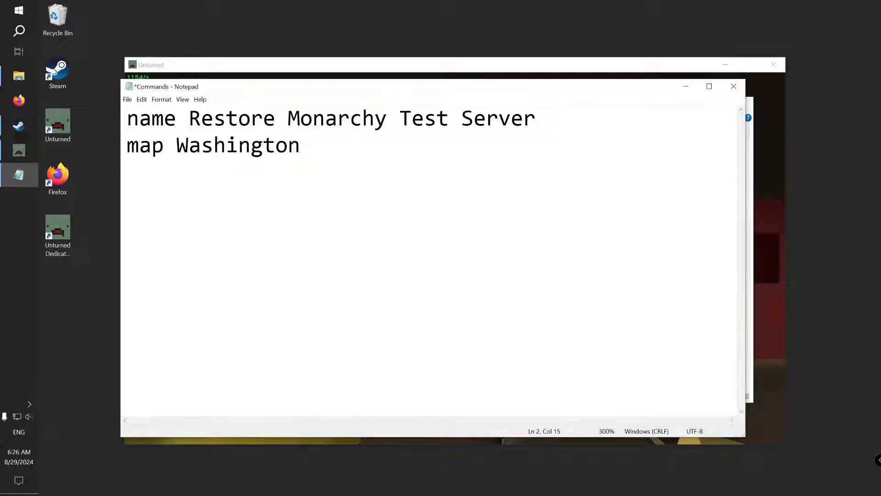
key("Return")
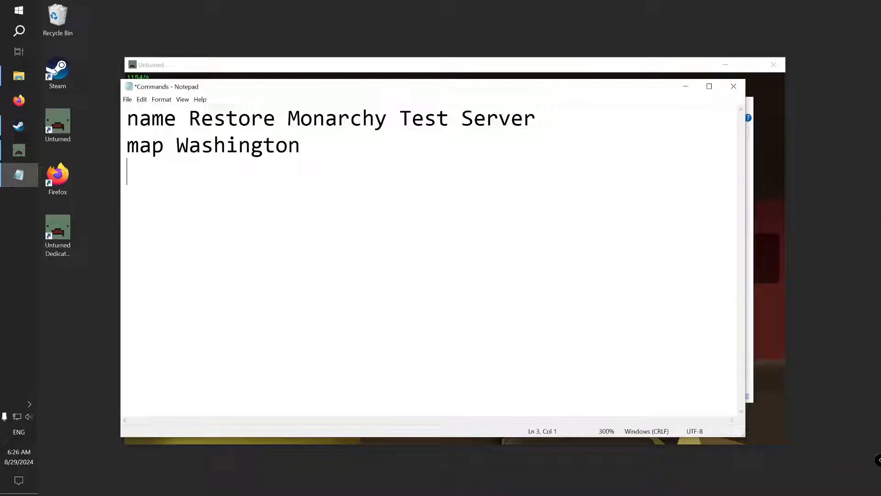
- Add maxplayers 24, perspective both and cheats, then save the file
type("maxpla")
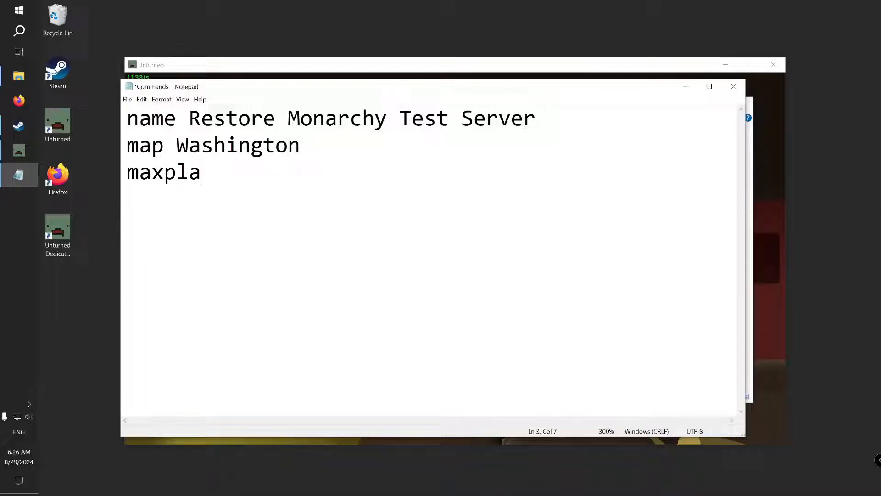
type("yers 24")
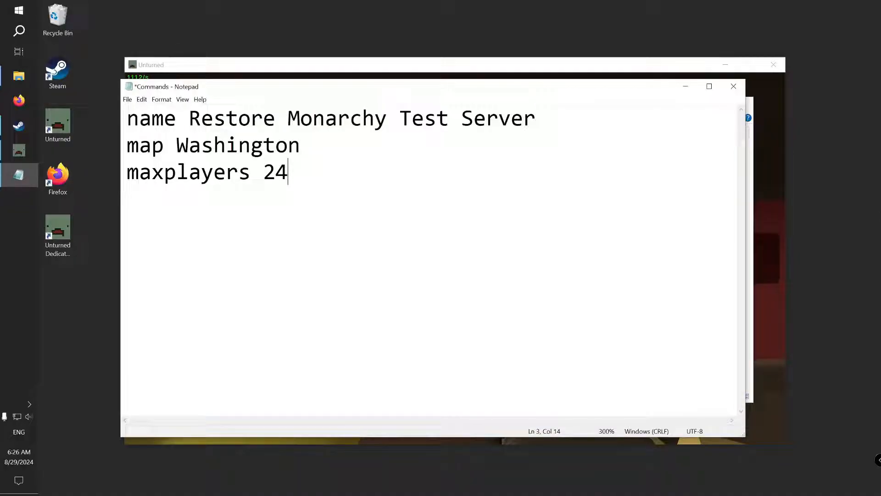
key("Return")
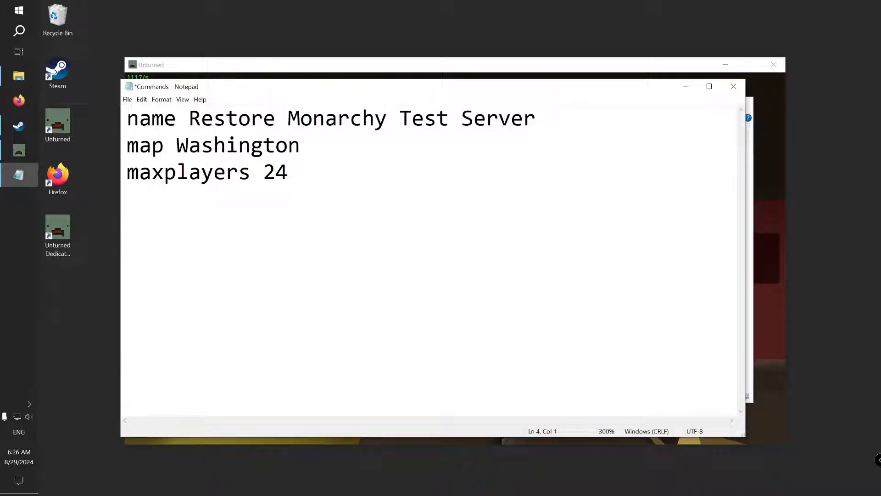
type("perspective")
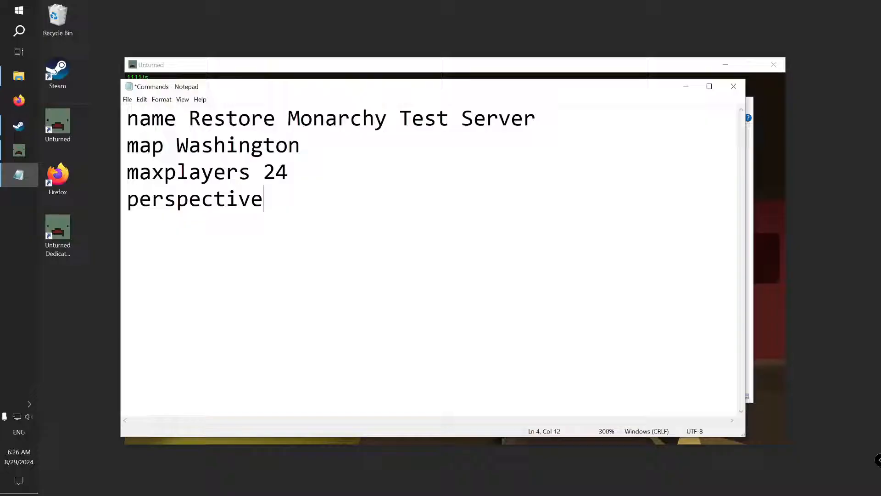
type("both")
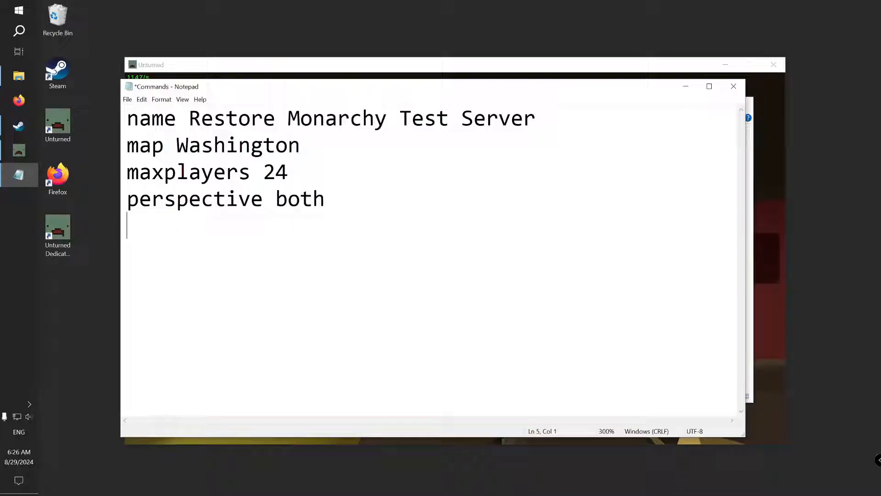
type("cheats")
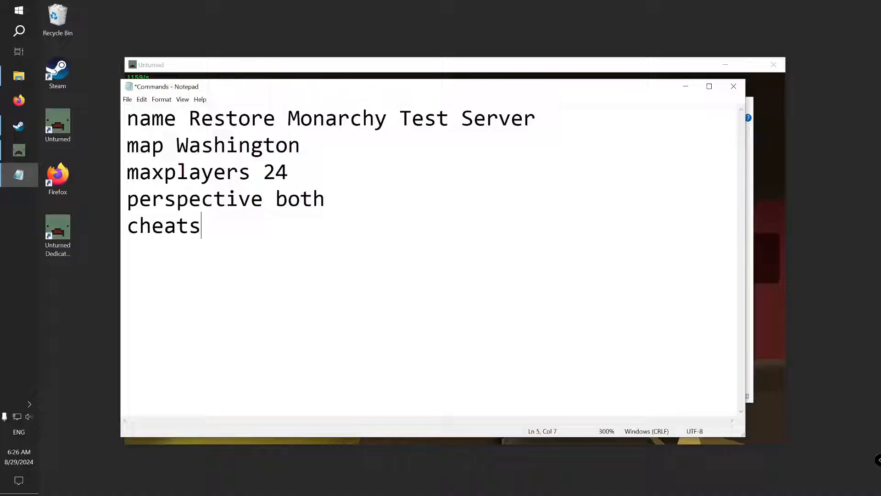
key("ctrl+s")
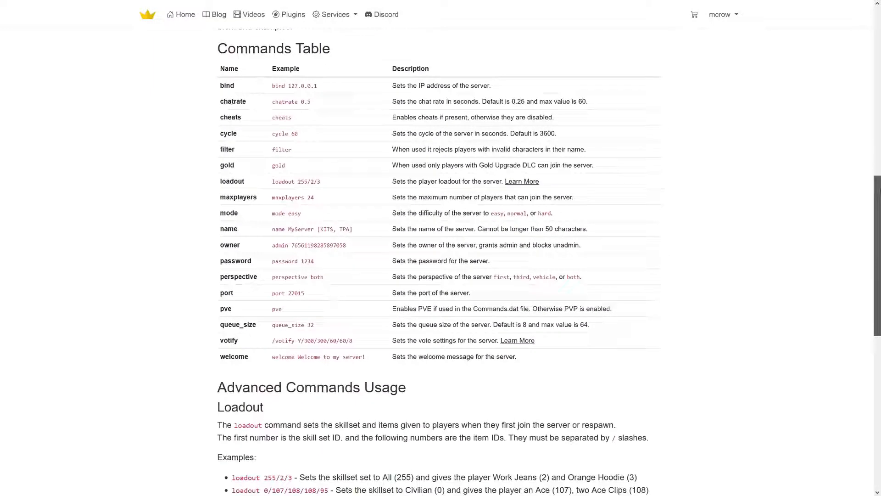
scroll("down", 3)
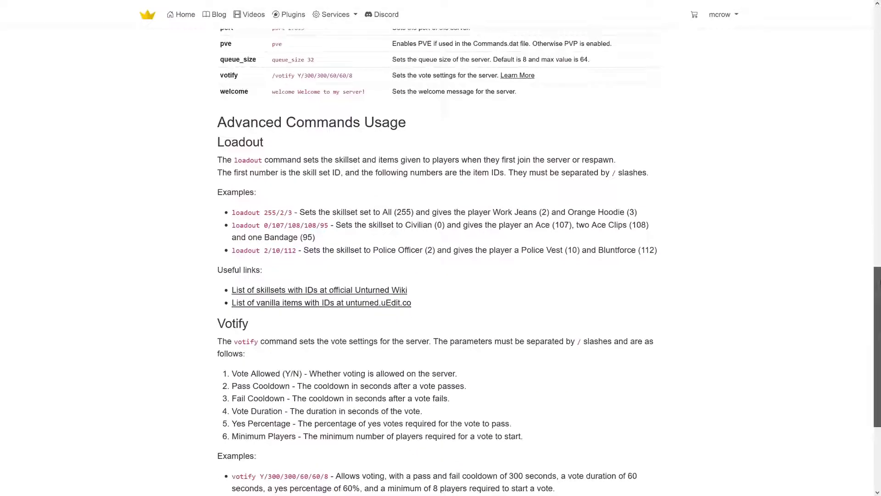
scroll("down", 3)
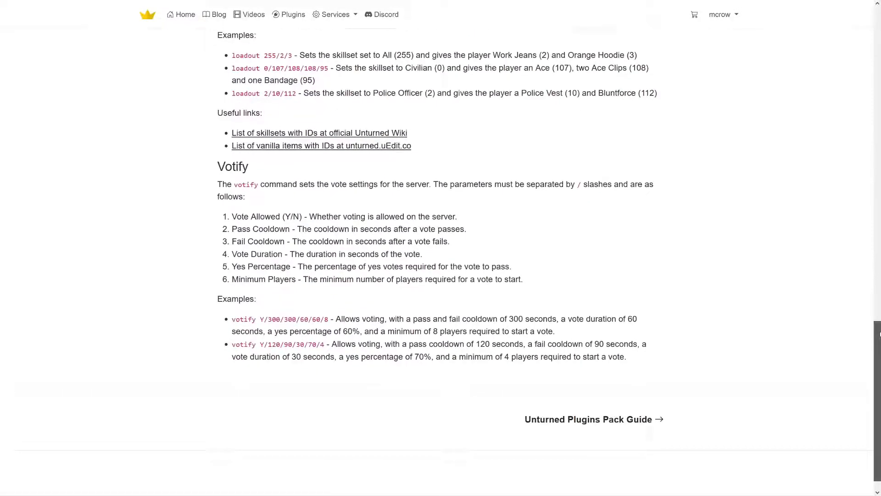
left_click(127, 99)
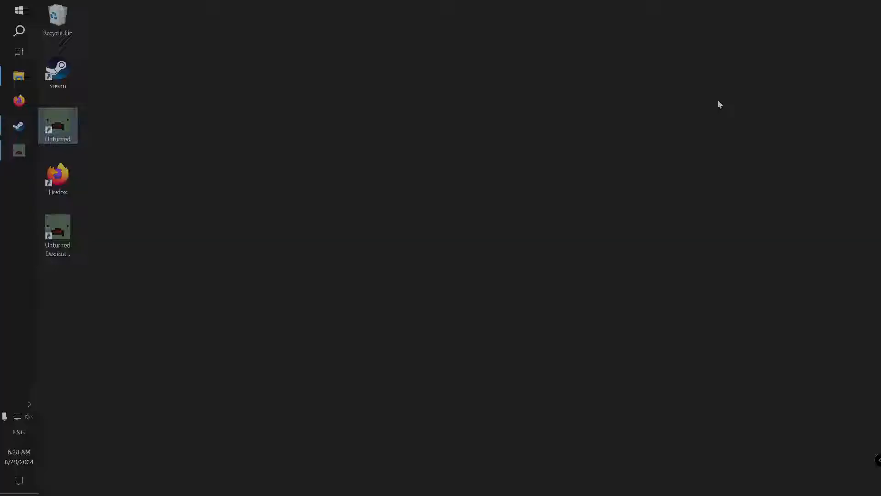
- Launch Unturned Dedicated Server from the desktop shortcut and let the level load
left_click(57, 230)
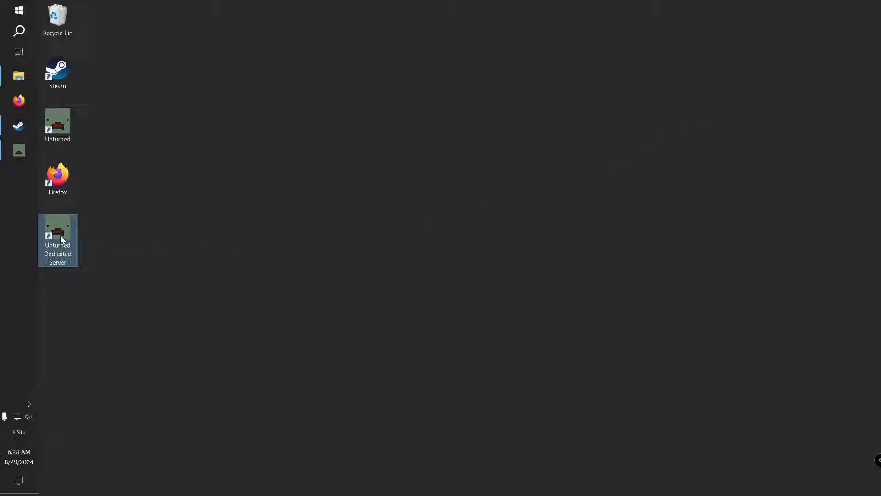
double_click(57, 231)
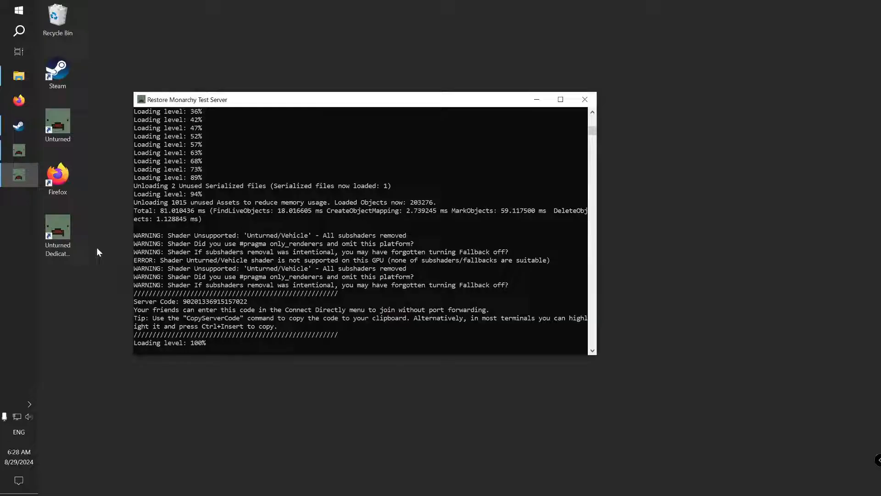
left_click(560, 100)
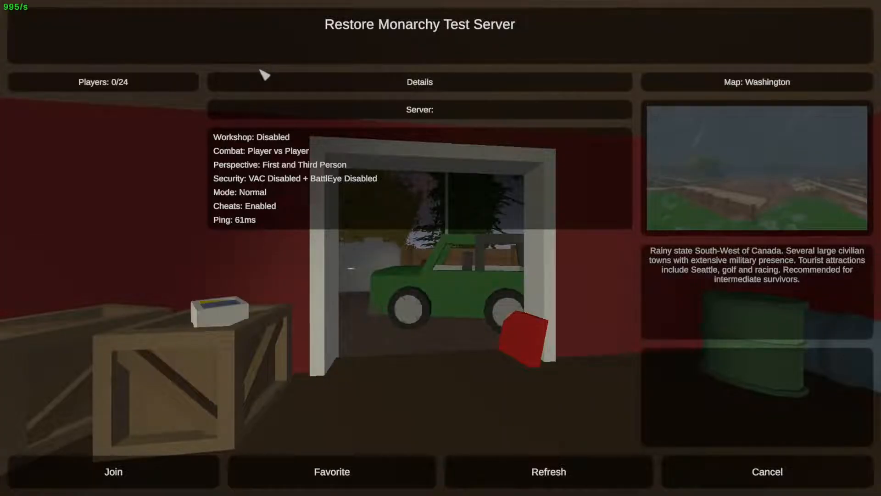
mouse_move(202, 349)
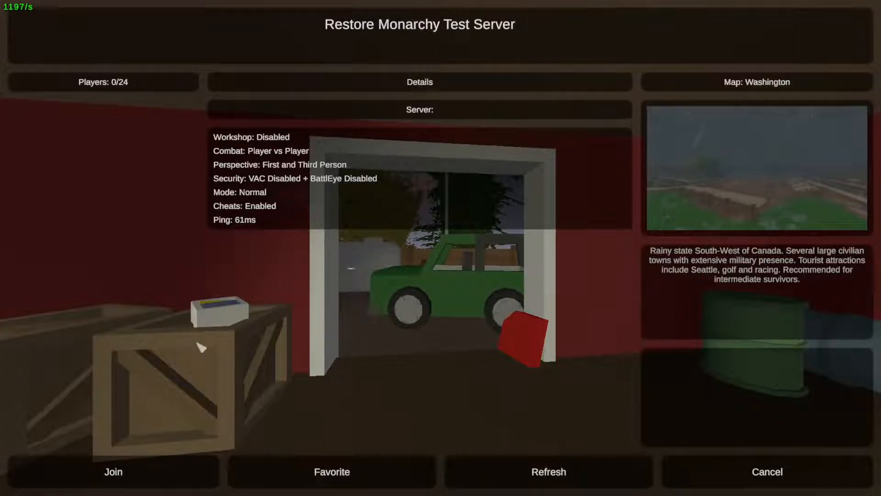
- Join the Restore Monarchy Test Server from the Unturned client
left_click(112, 472)
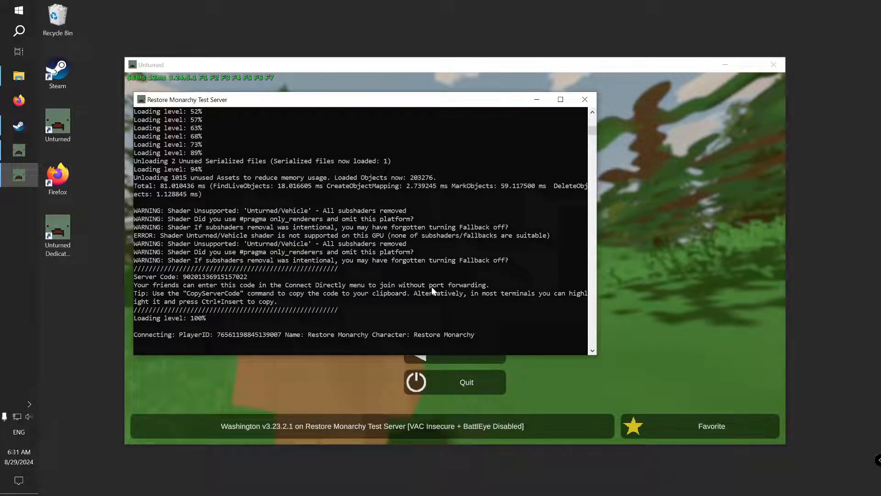
- Issue the admin command for the connected player in the server console
type("admi")
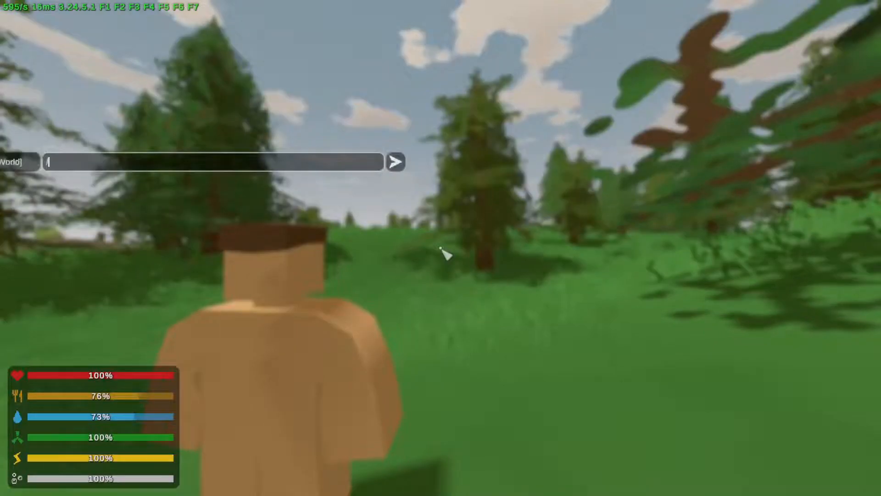
- Give the player item 1176 via chat, check the inventory, and start a /teleport command
type("/give 1176")
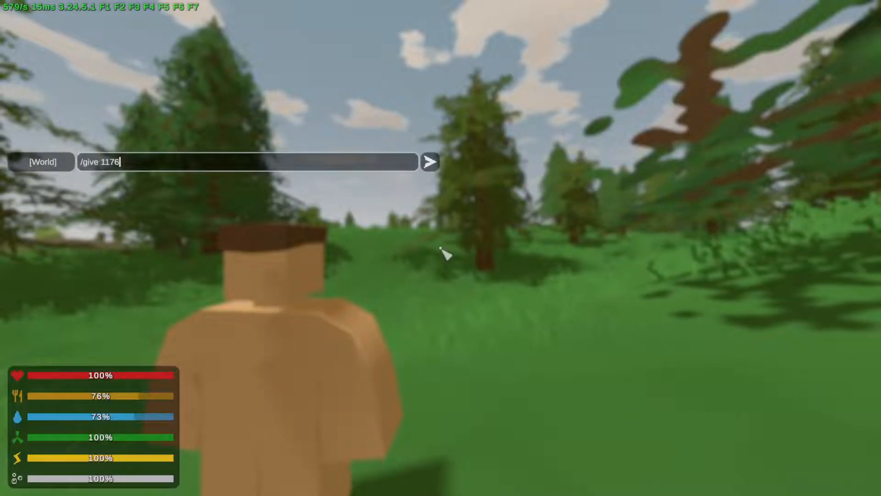
key("g")
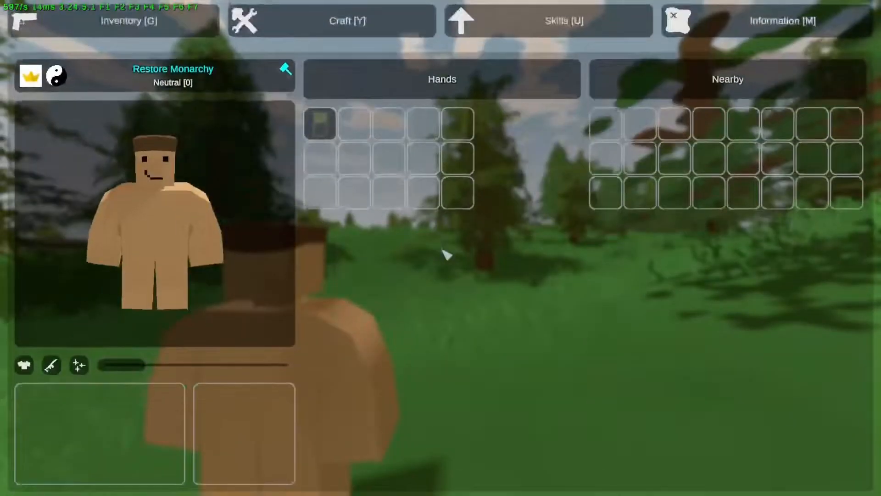
left_click(780, 21)
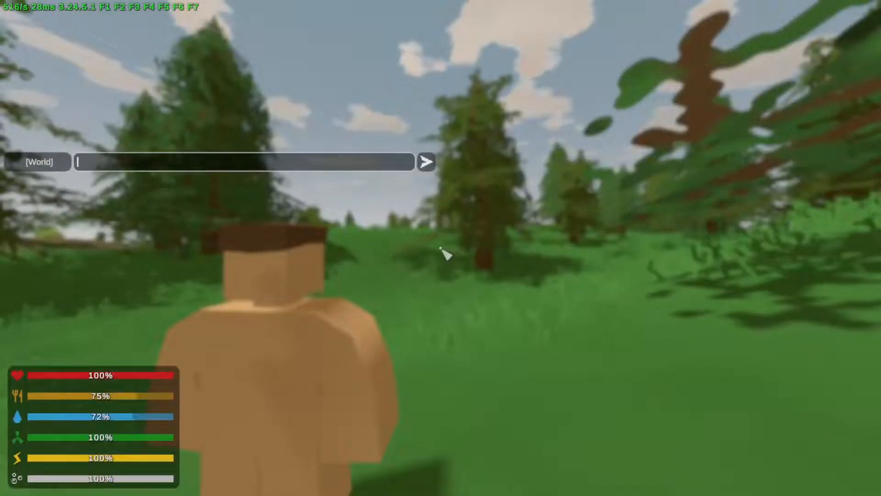
type("/teleport w")
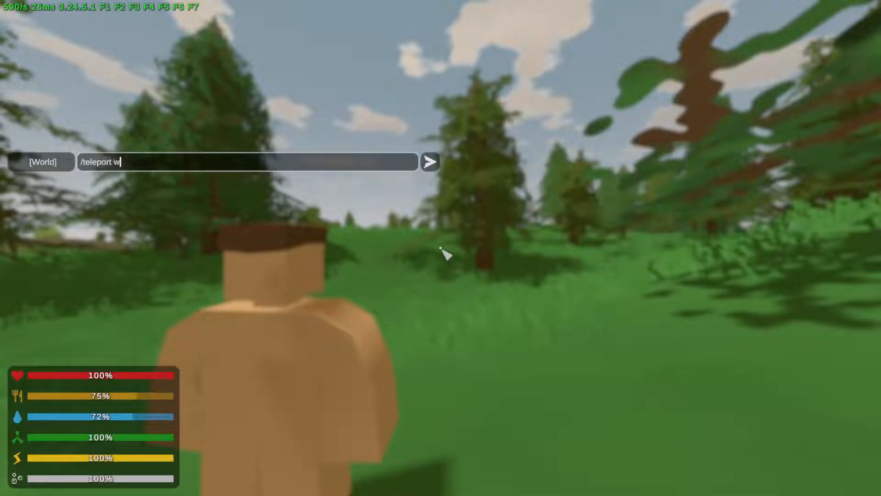